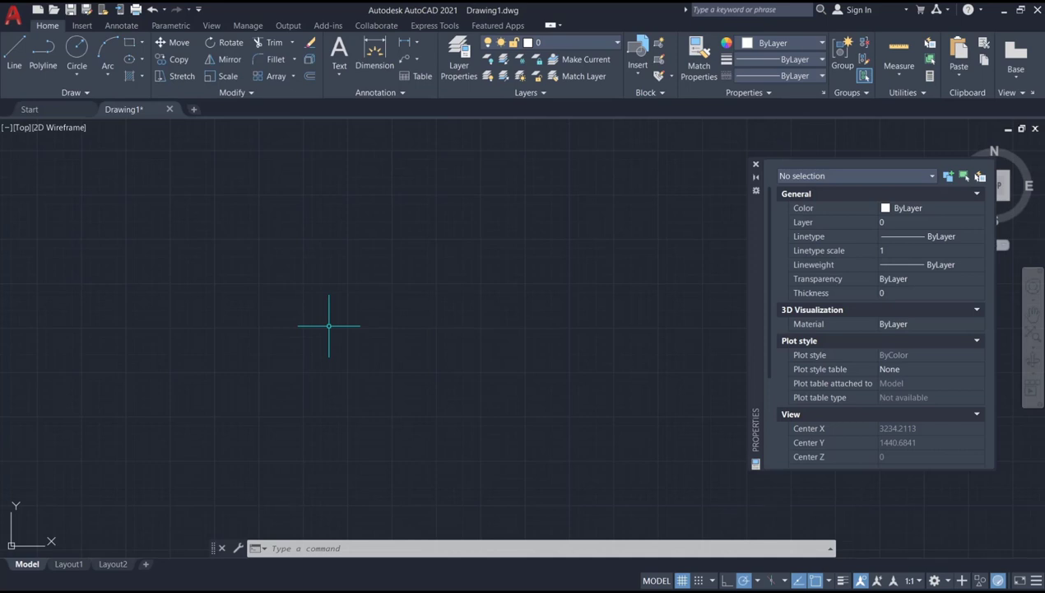
pyautogui.moveTo(379, 274)
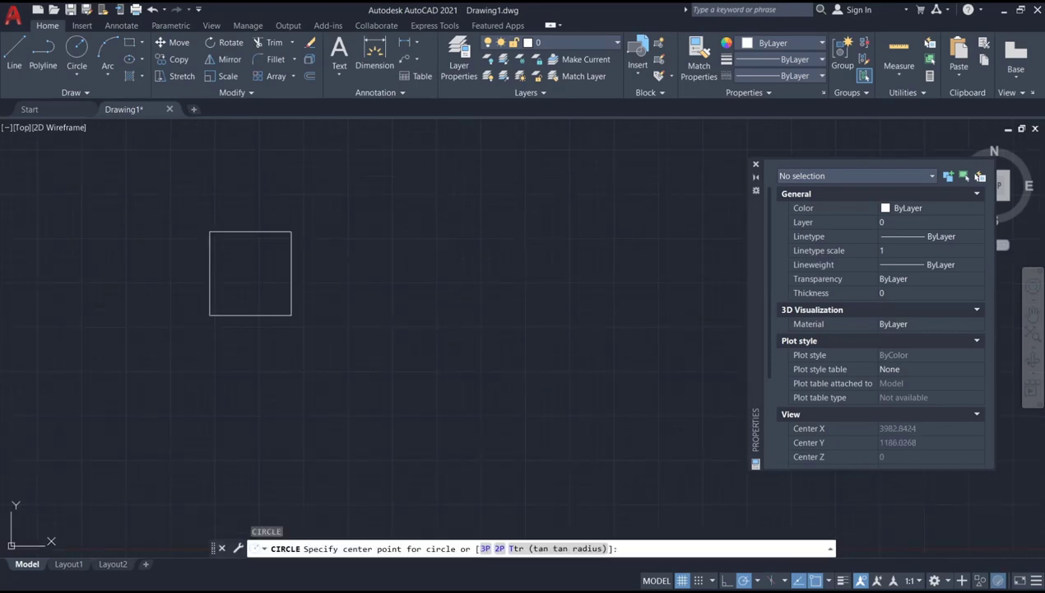
# Draw a circle to the right of the square by picking its centre and radius
pyautogui.click(530, 339)
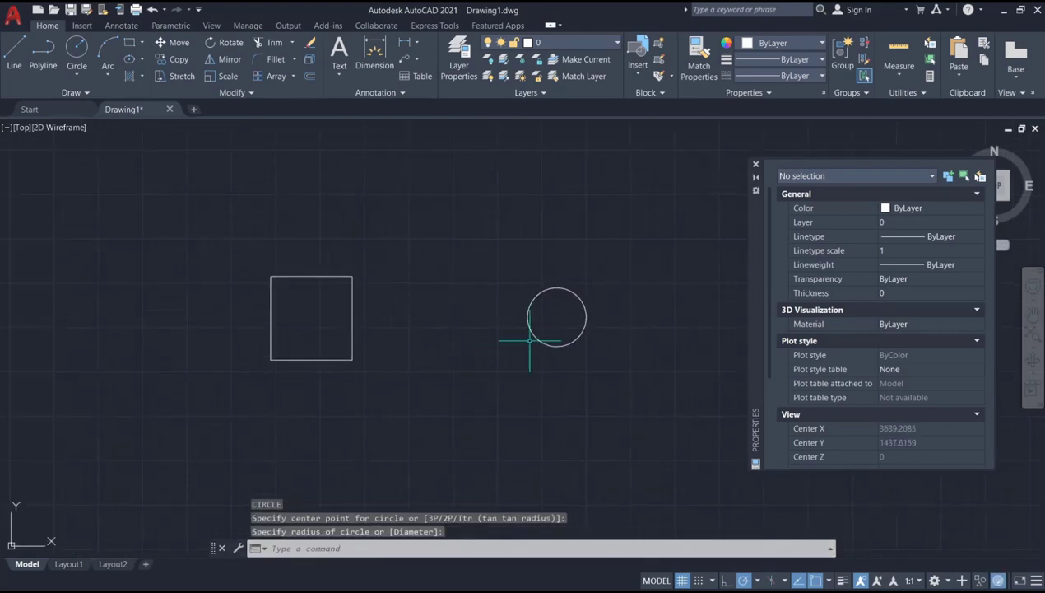
pyautogui.click(556, 316)
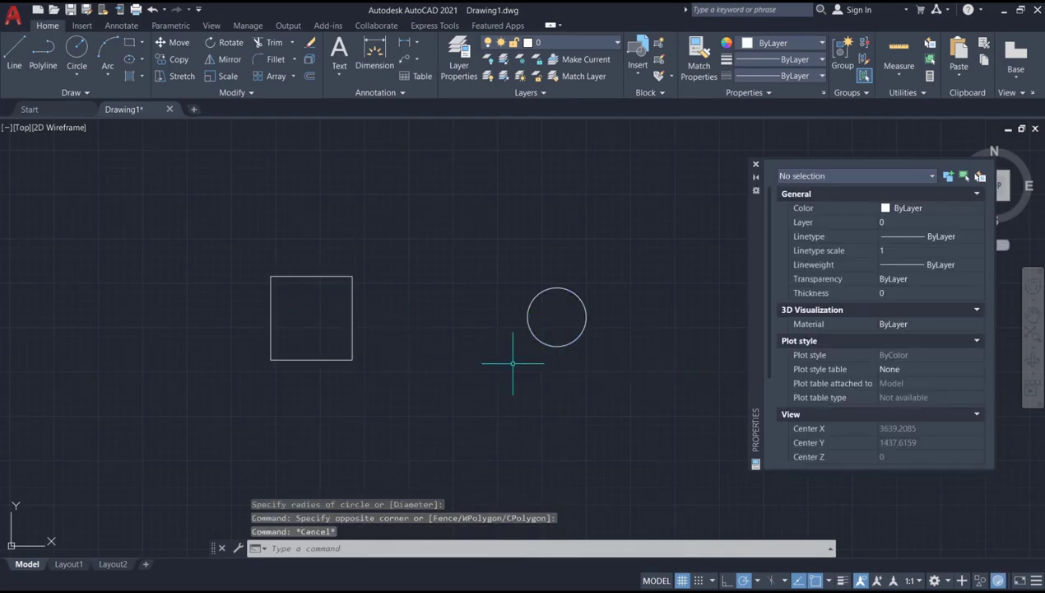
# Start MOVE and select the circle to bring it into the rectangle's centre
pyautogui.write('MOVE')
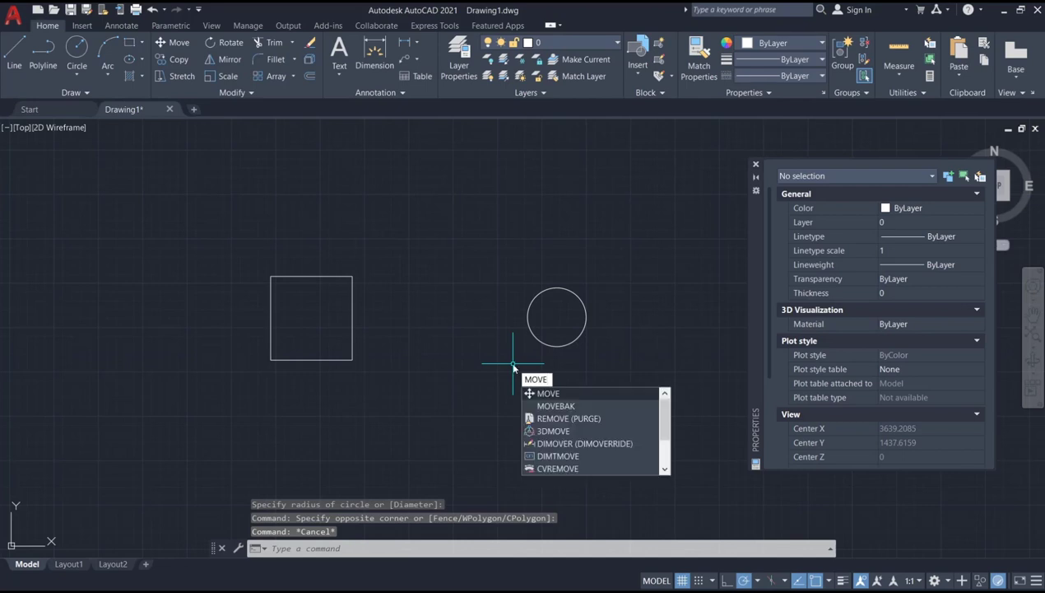
pyautogui.click(547, 392)
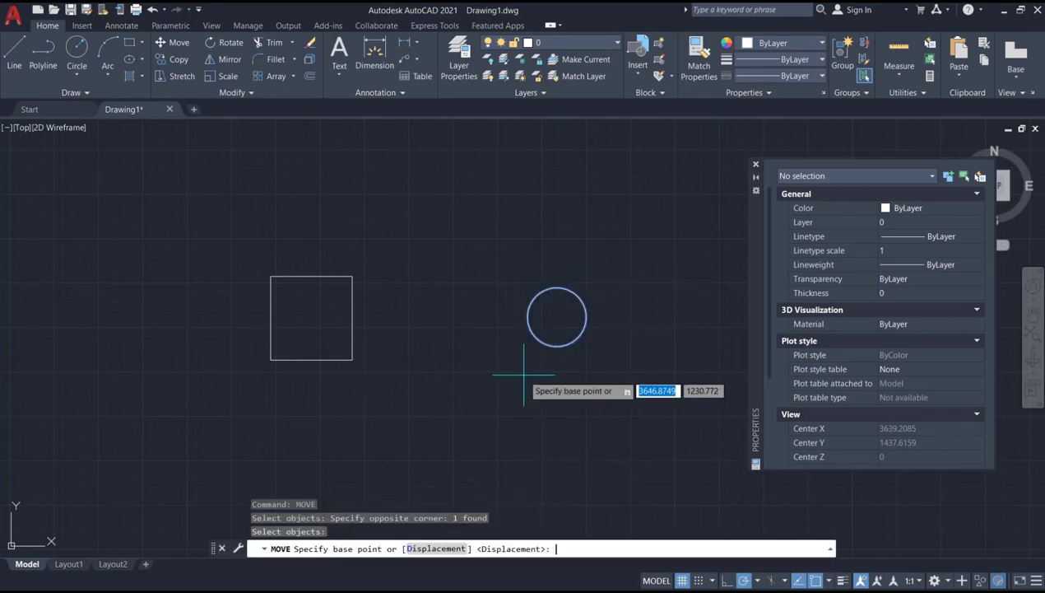
pyautogui.moveTo(556, 316)
pyautogui.write('m')
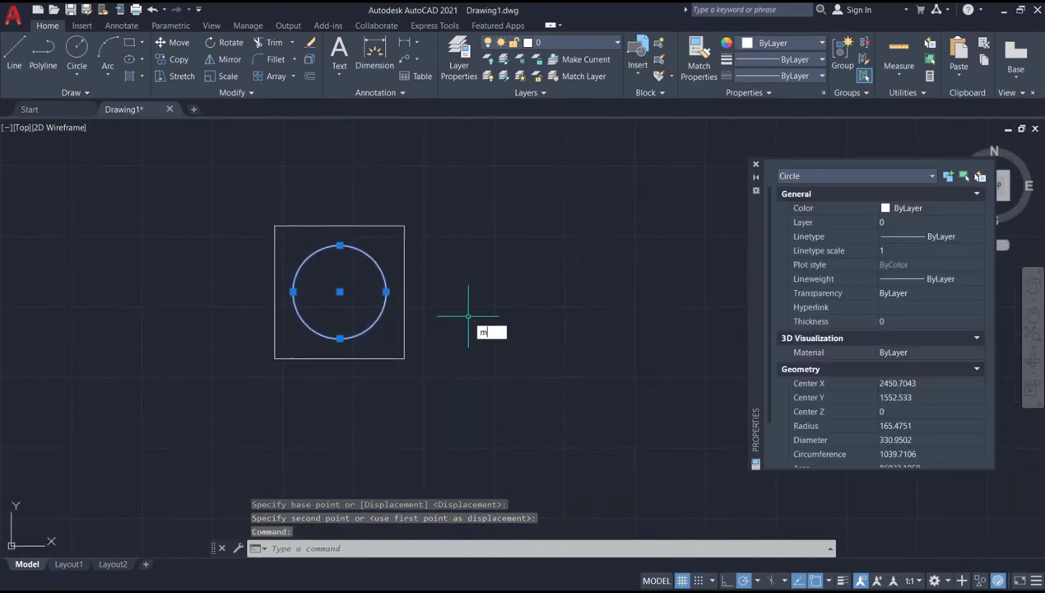
# Move the circle 450 units to the right, out of the rectangle
pyautogui.write('ove')
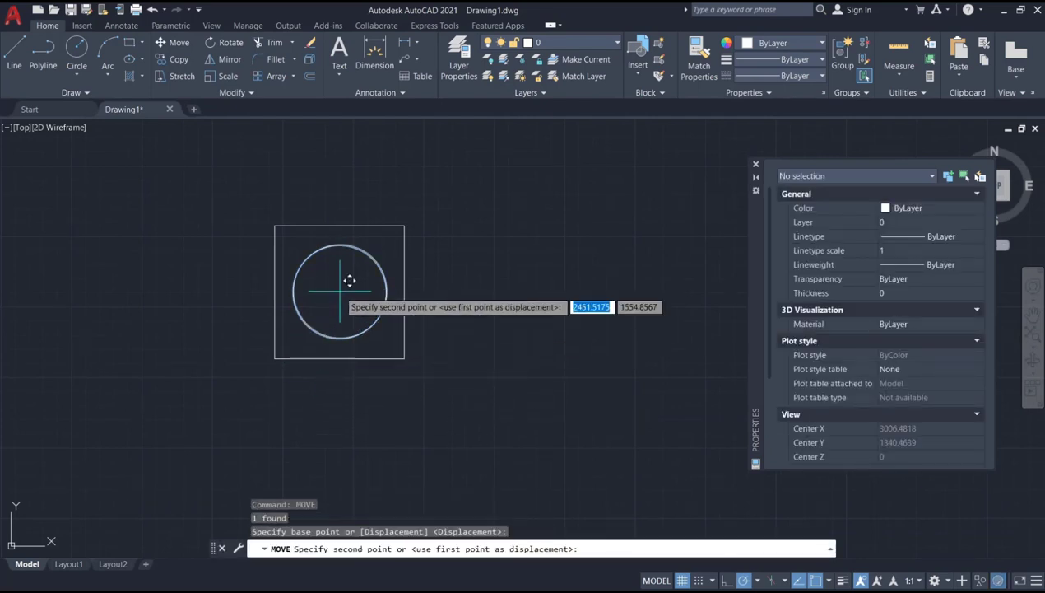
pyautogui.moveTo(474, 290)
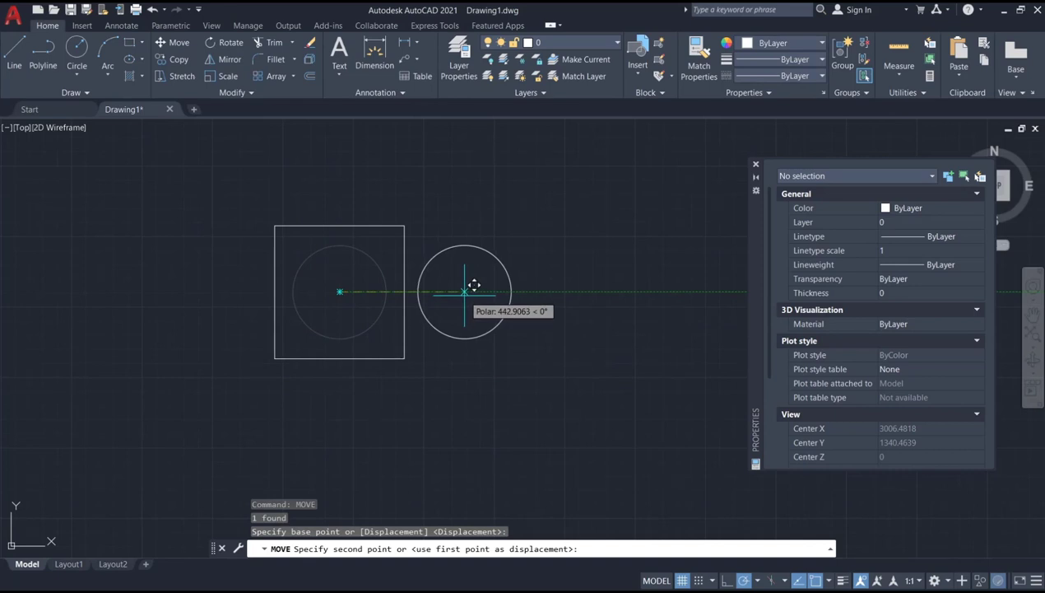
pyautogui.write('450')
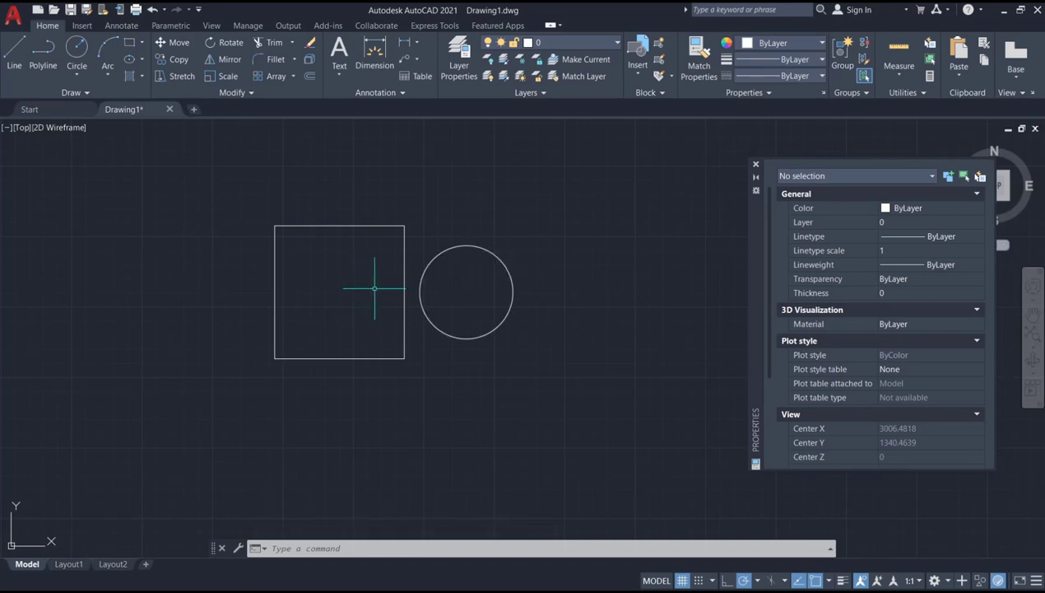
pyautogui.moveTo(468, 303)
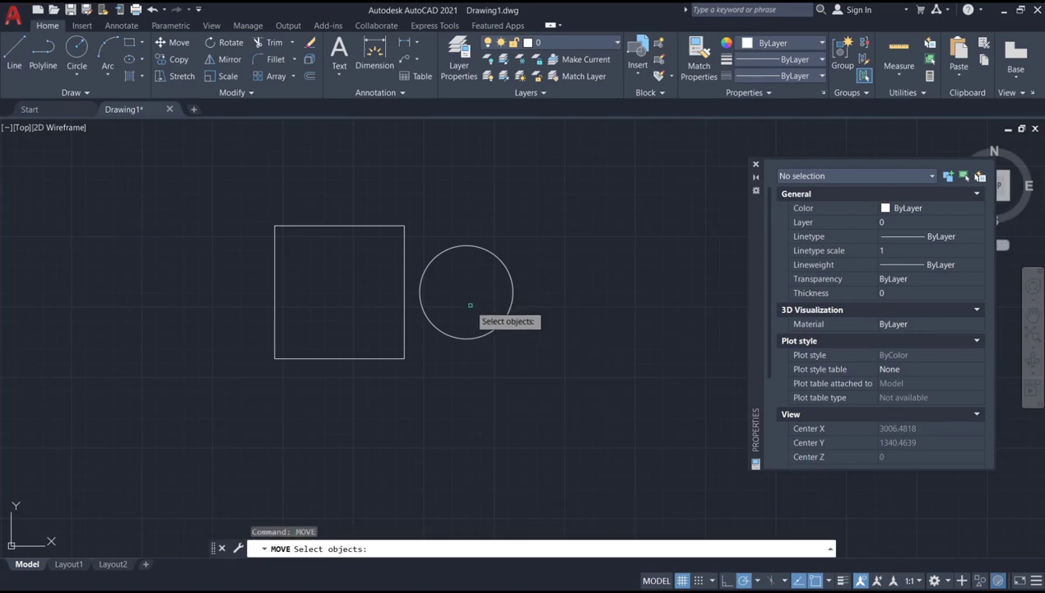
# Select the circle and move it 450 units back left into the square's centre
pyautogui.click(467, 293)
pyautogui.write('450')
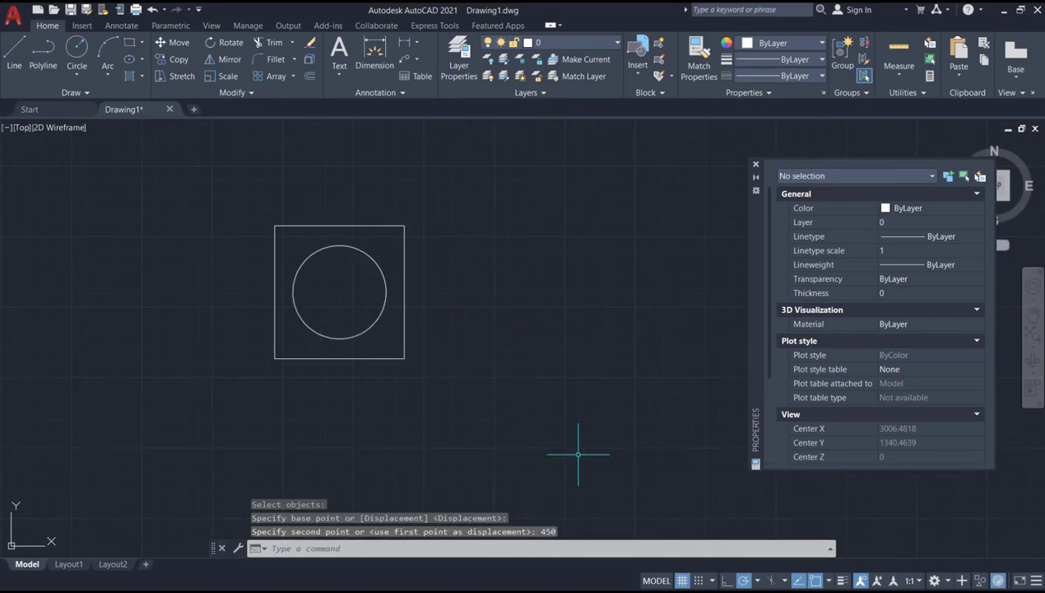
pyautogui.moveTo(530, 332)
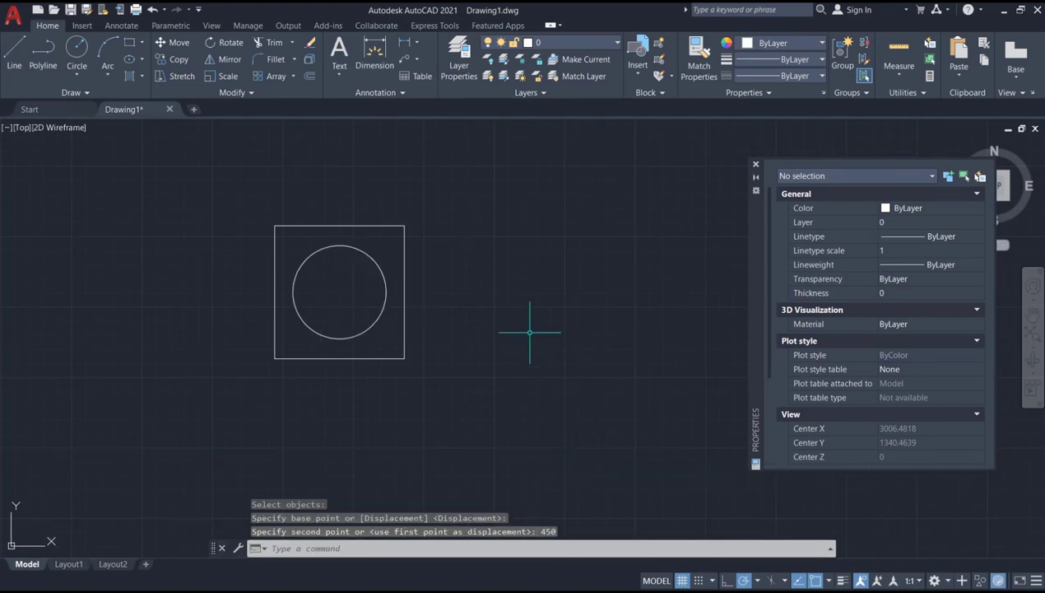